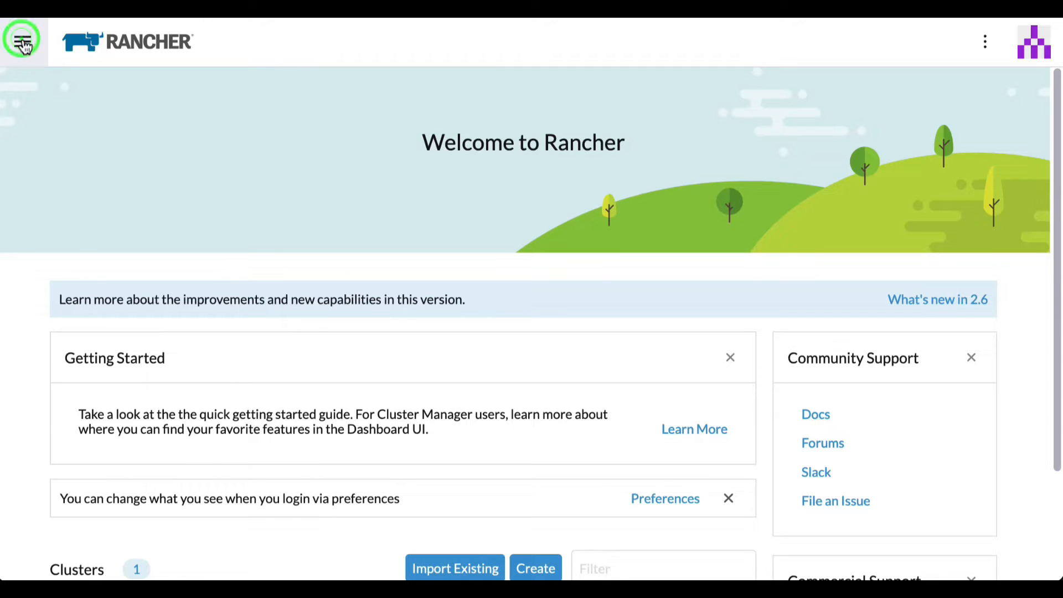
Step: Navigate to Cluster Management's Cloud Credentials list via the main menu
{"action": "left_click", "coordinate": [22, 41]}
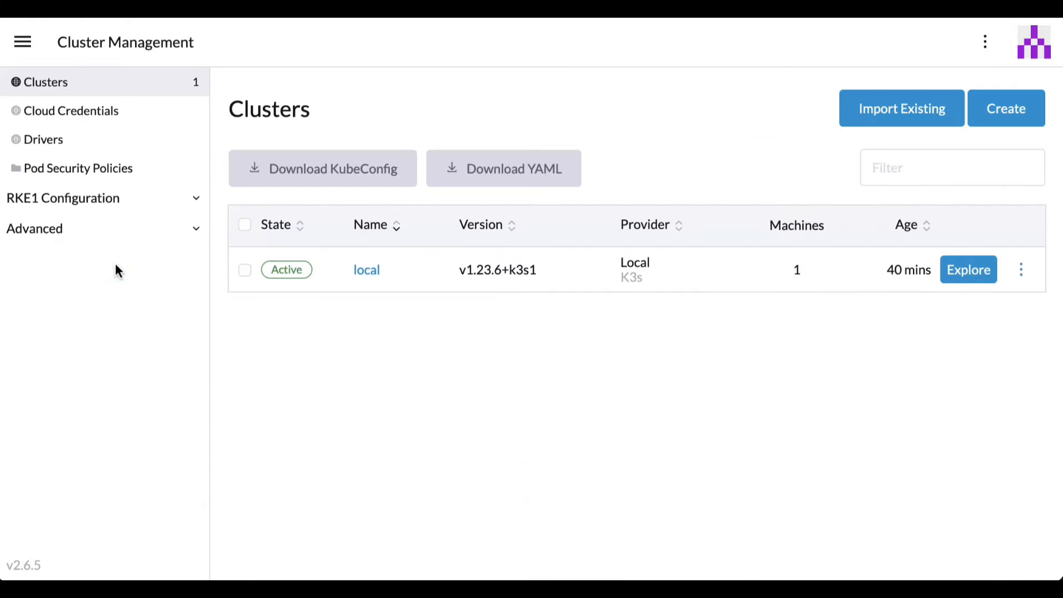
{"action": "left_click", "coordinate": [71, 110]}
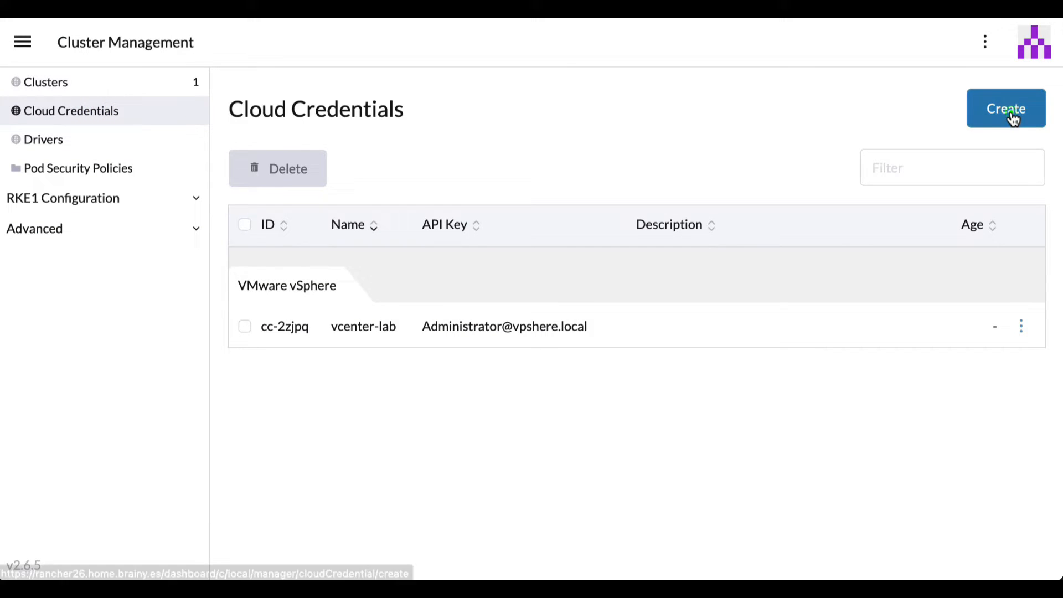
{"action": "left_click", "coordinate": [1006, 109]}
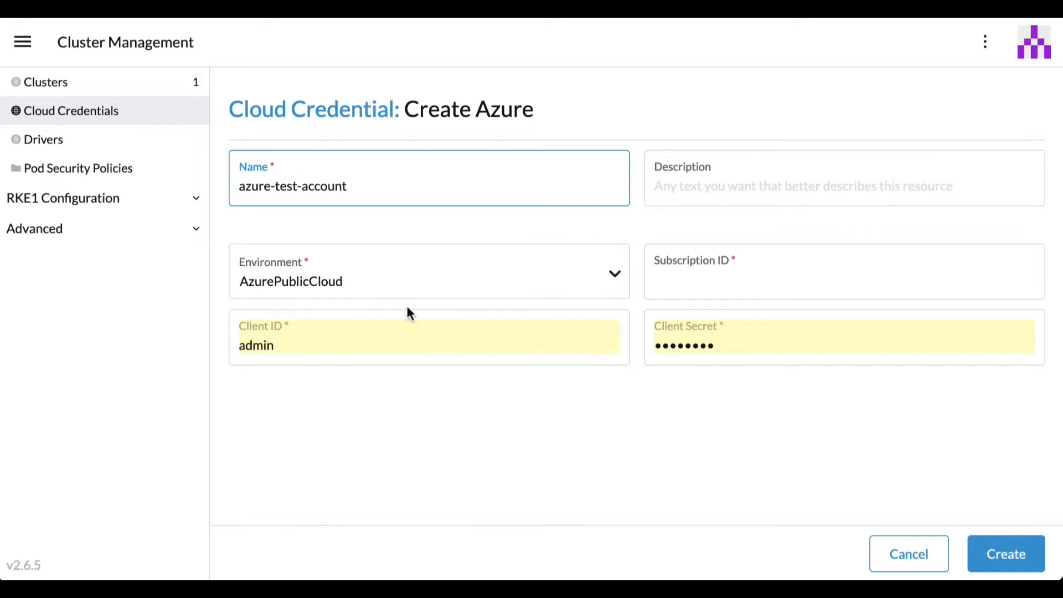
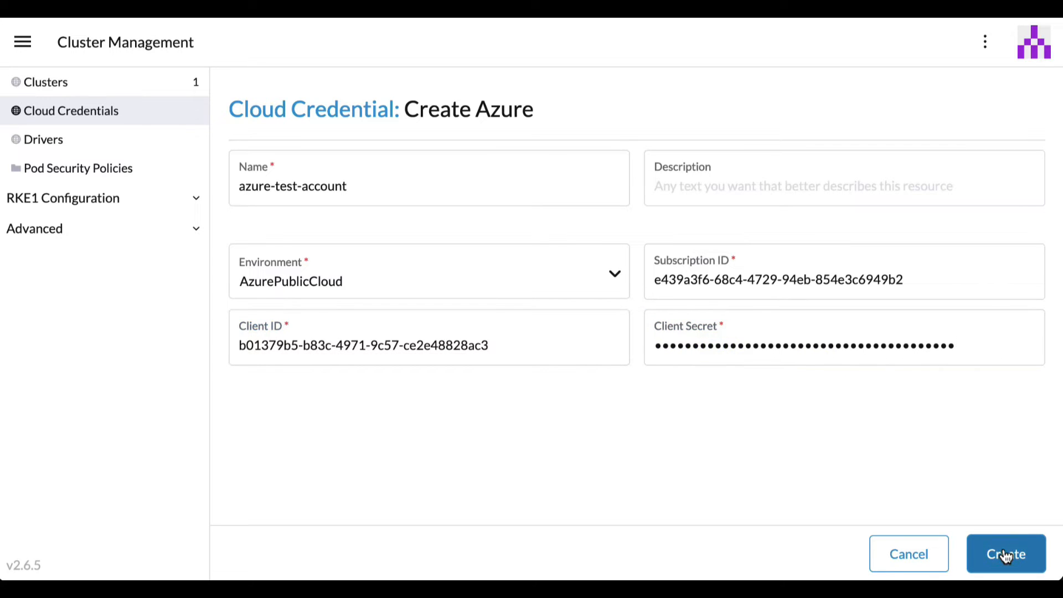
{"action": "left_click", "coordinate": [1006, 553]}
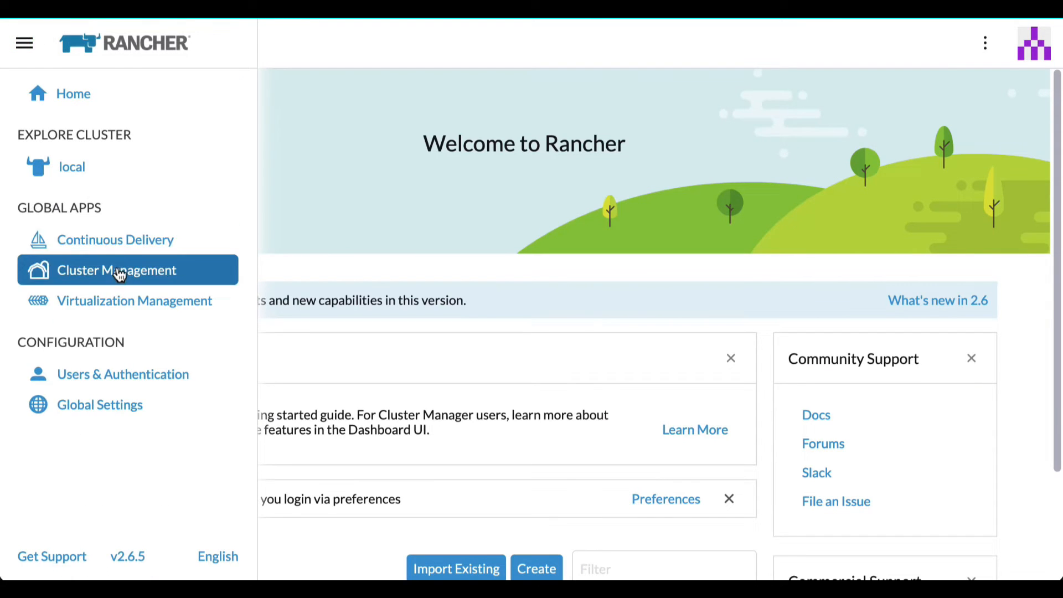
Step: Begin a new Azure AKS cluster named azure-integration-2 from the Clusters list
{"action": "left_click", "coordinate": [116, 270]}
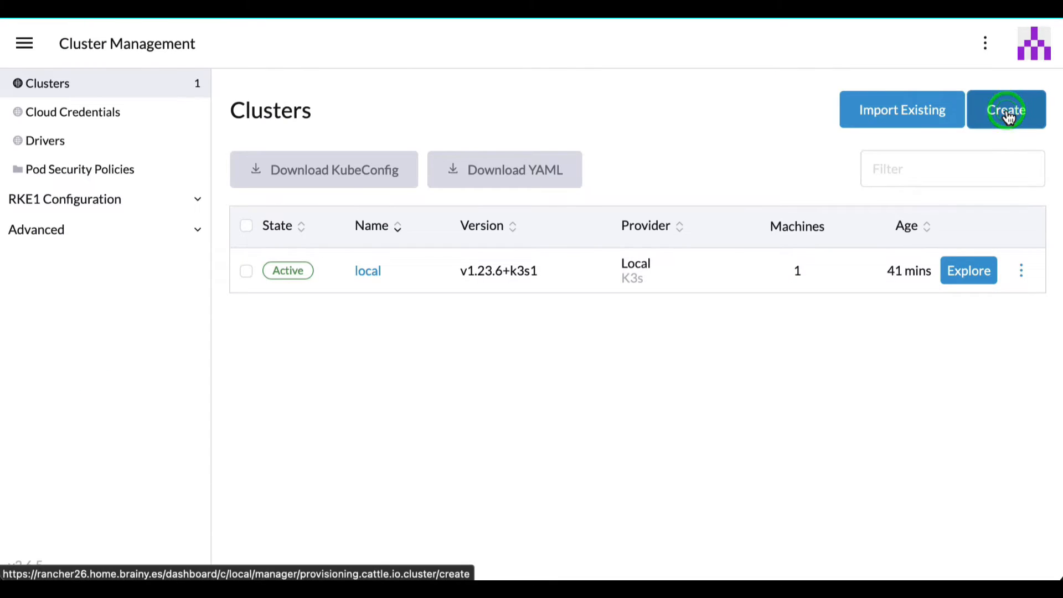
{"action": "left_click", "coordinate": [1006, 110]}
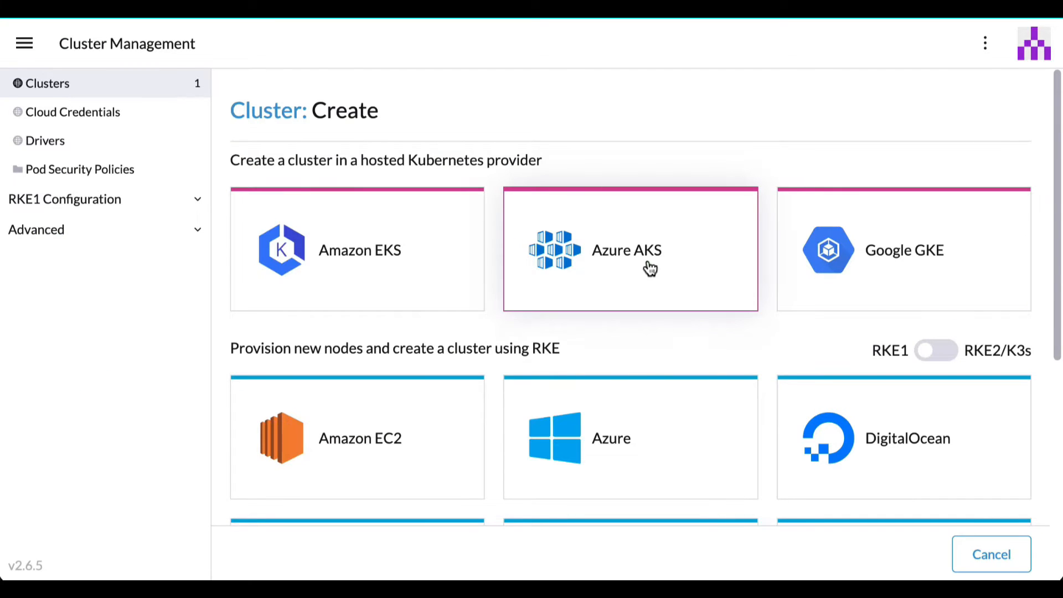
{"action": "type", "text": "a"}
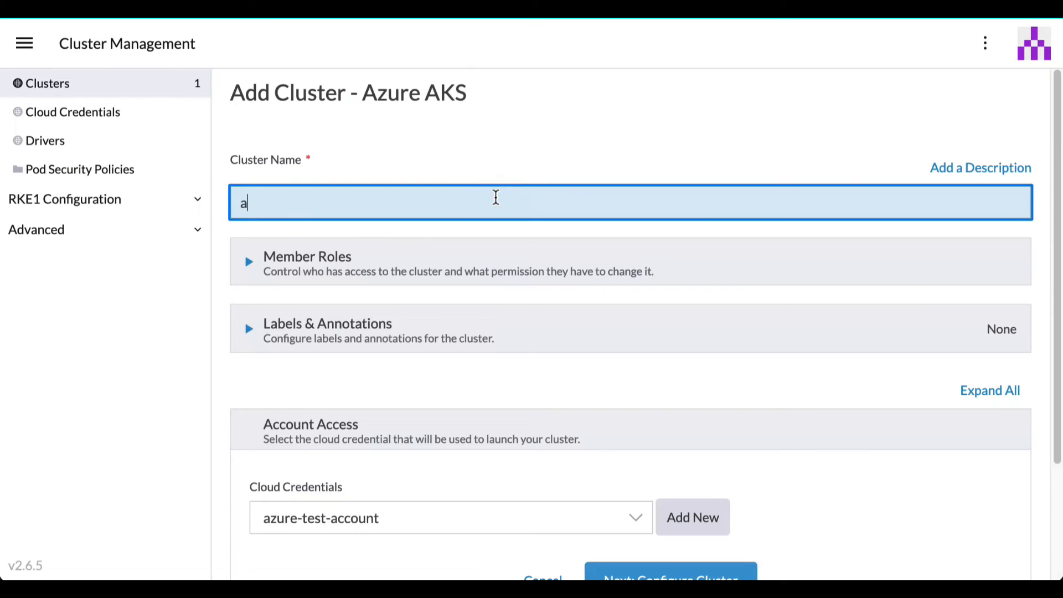
{"action": "type", "text": "zure-integratioj"}
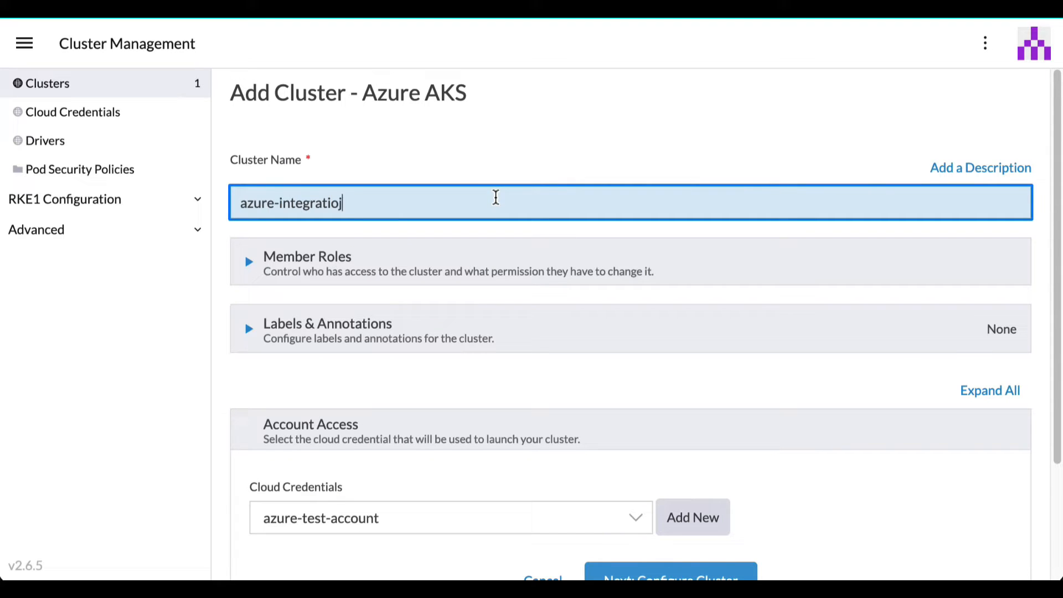
{"action": "type", "text": "azure-integration-2"}
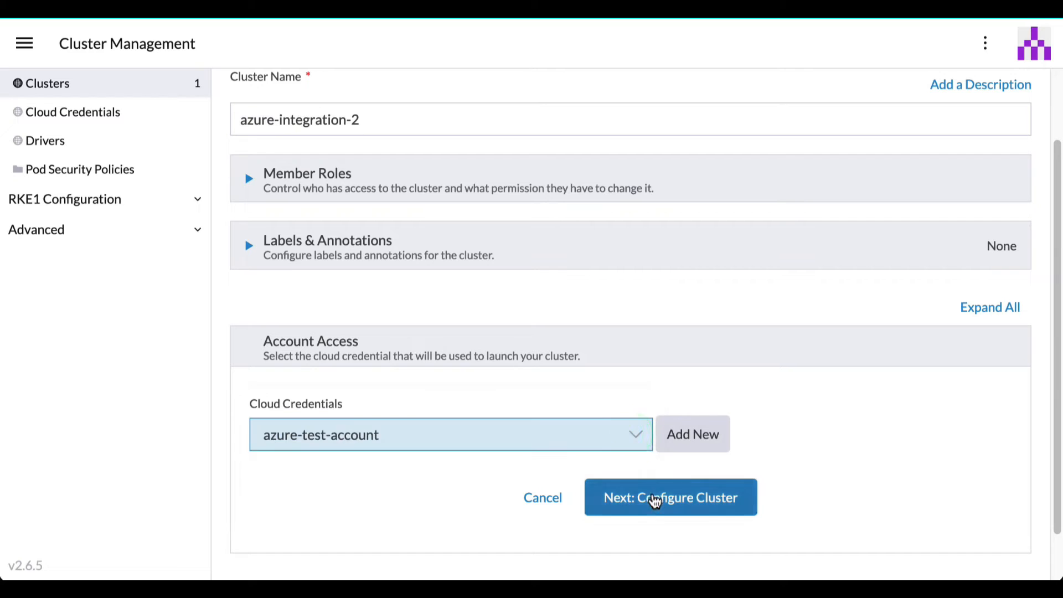
Step: Continue with the azure-test-account credential and set the location to West Europe
{"action": "left_click", "coordinate": [670, 497]}
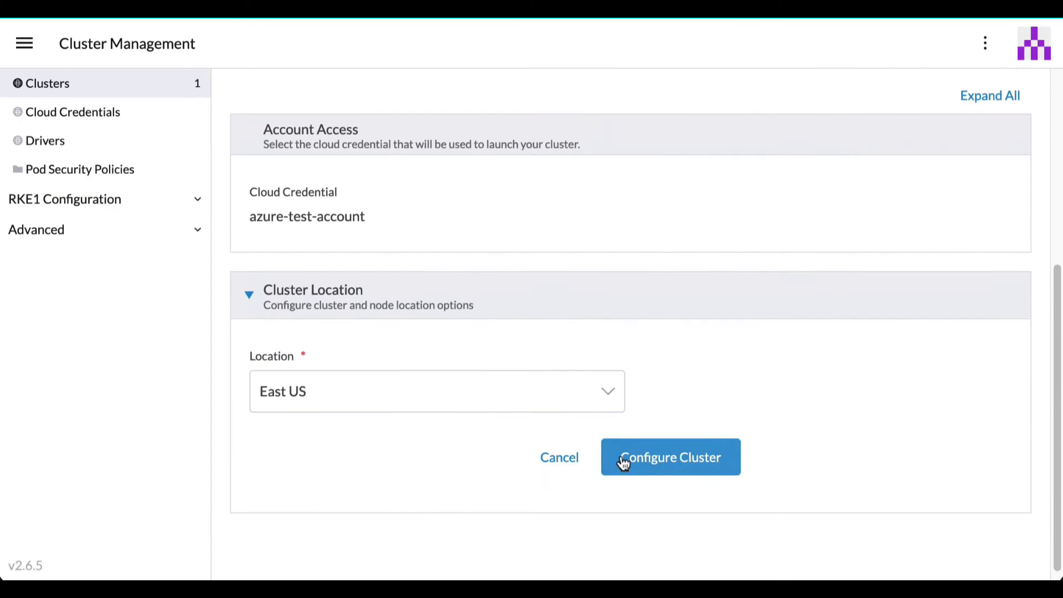
{"action": "left_click", "coordinate": [436, 390]}
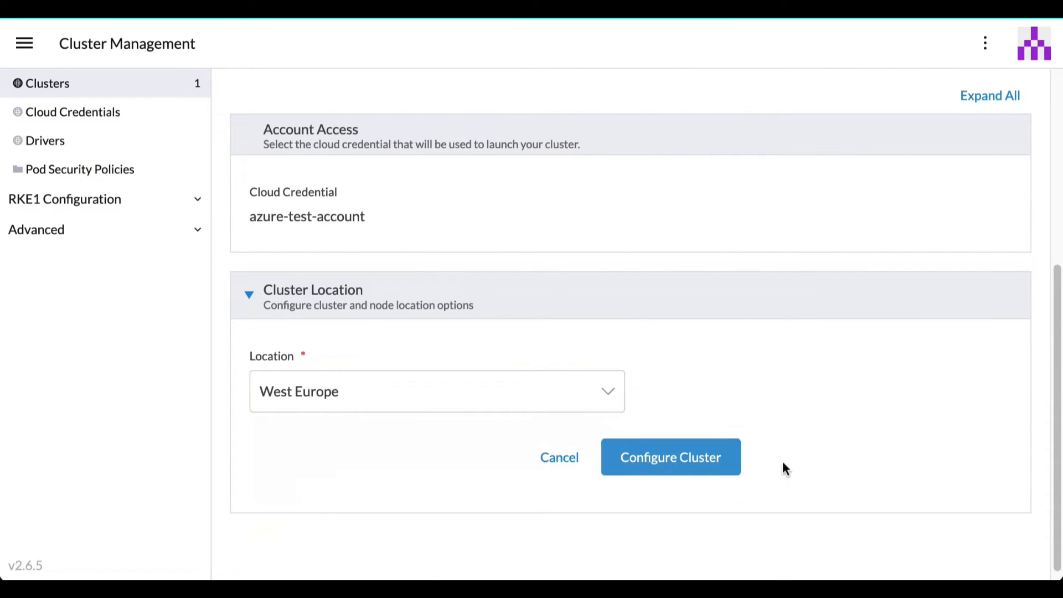
Step: Set Kubernetes version 1.21.9 and resource group azure-integration
{"action": "left_click", "coordinate": [668, 457]}
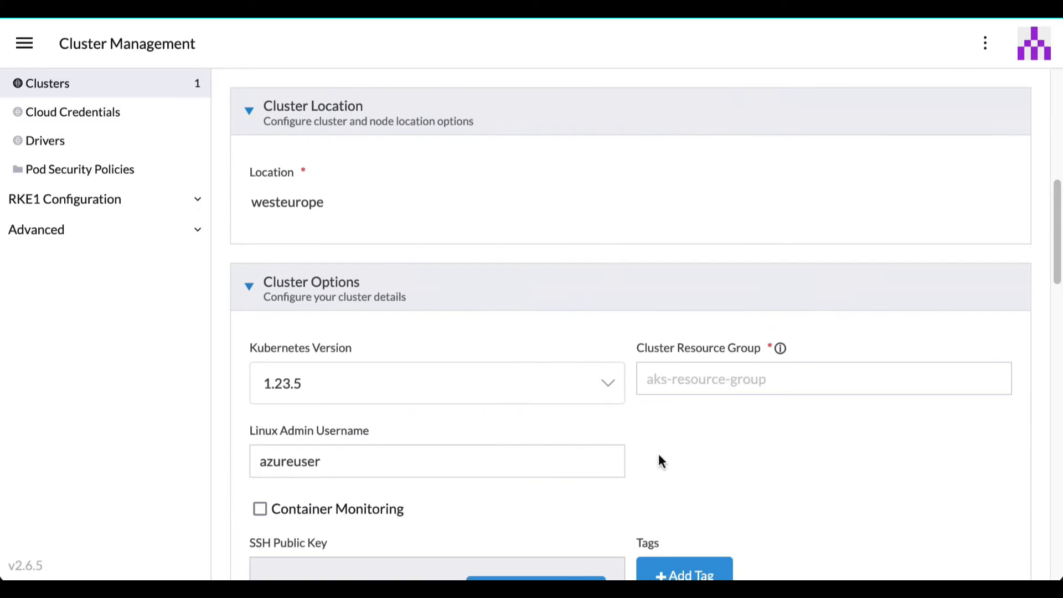
{"action": "left_click", "coordinate": [436, 383]}
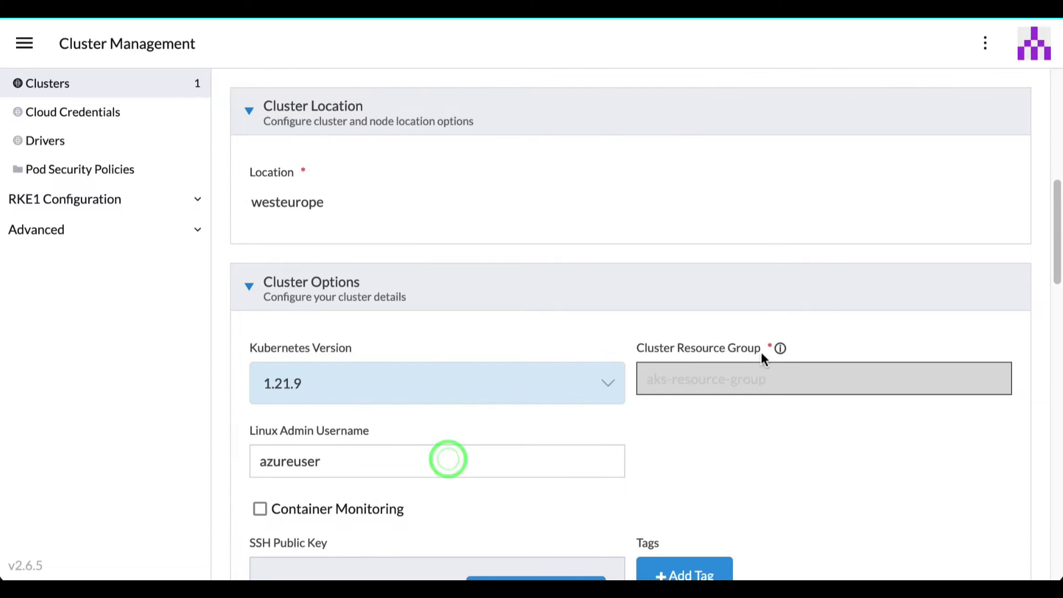
{"action": "type", "text": "azure-i"}
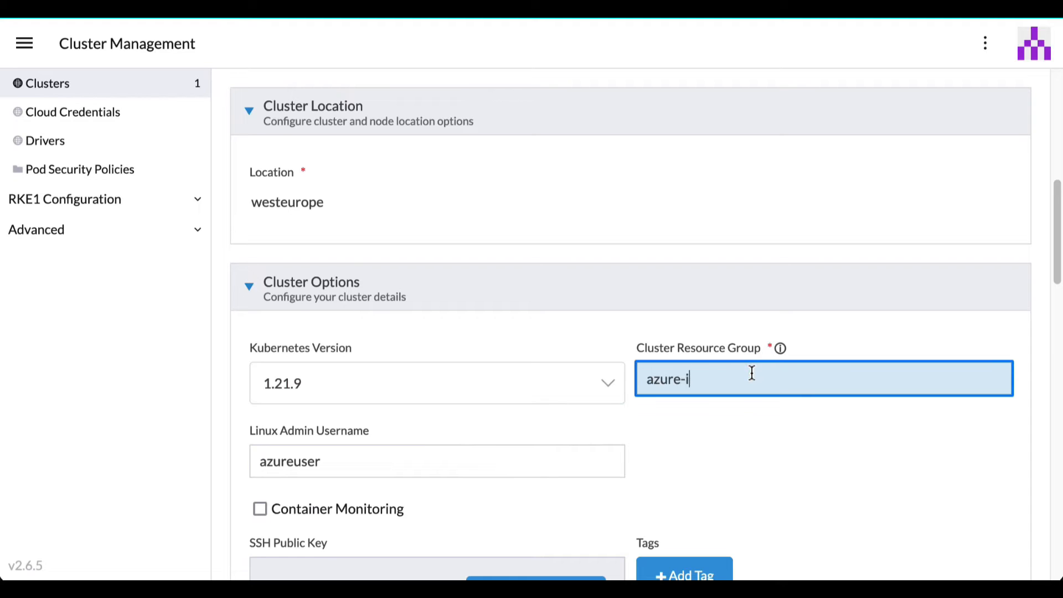
{"action": "type", "text": "ntegration"}
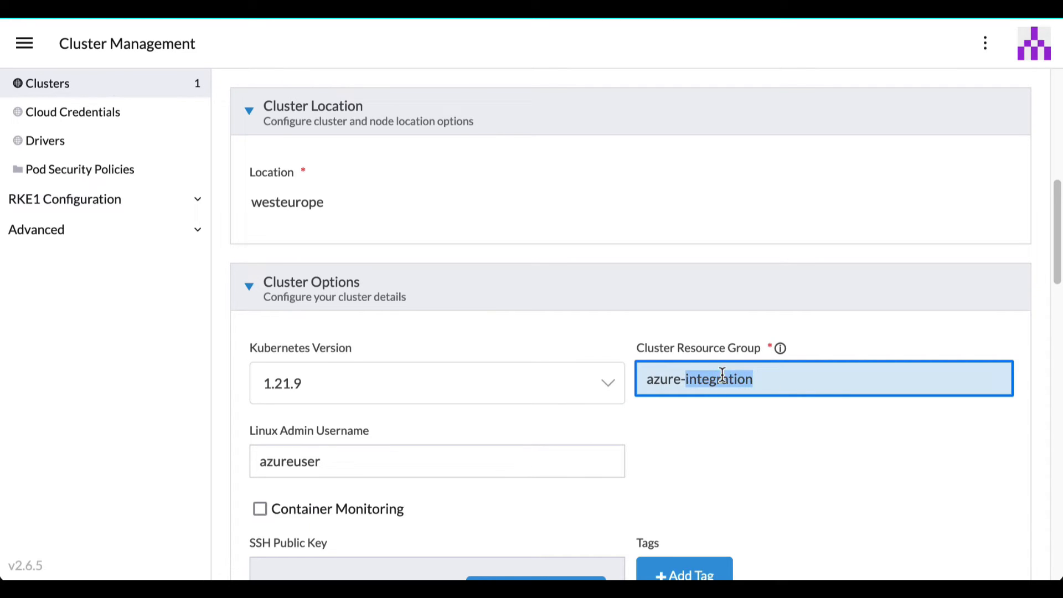
Step: Choose Standard_D2ads_v5 as the node pool VM size and submit the cluster for creation
{"action": "scroll", "scroll_direction": "down", "scroll_amount": 3}
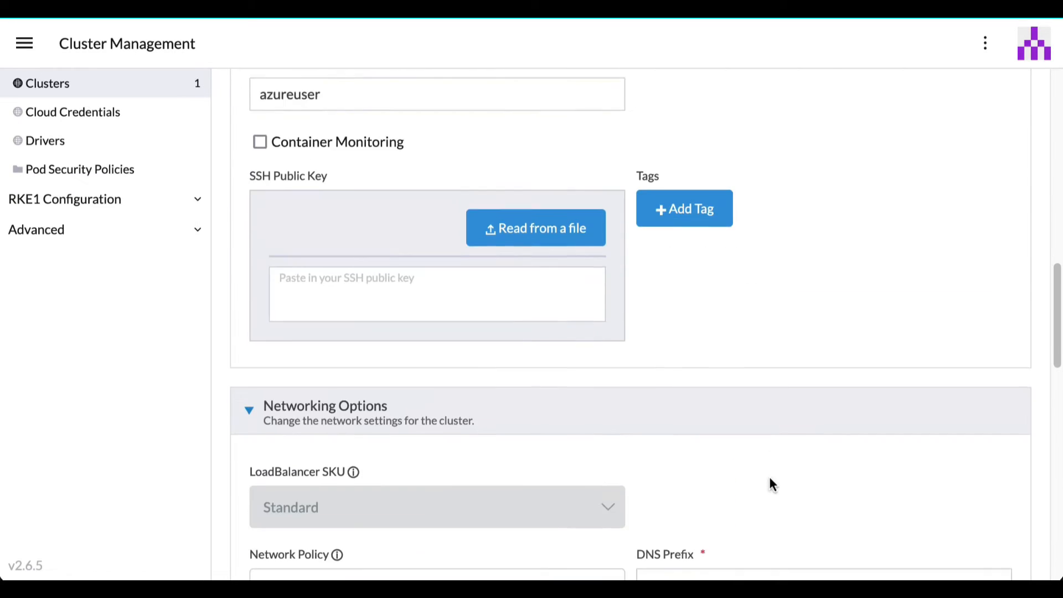
{"action": "scroll", "scroll_direction": "down", "scroll_amount": 3}
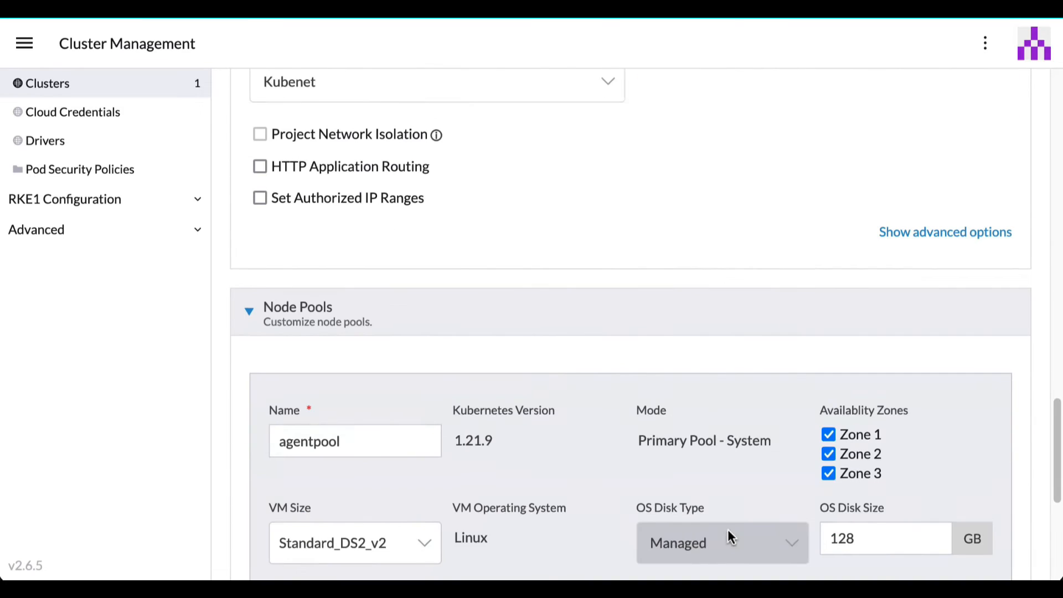
{"action": "left_click", "coordinate": [354, 542]}
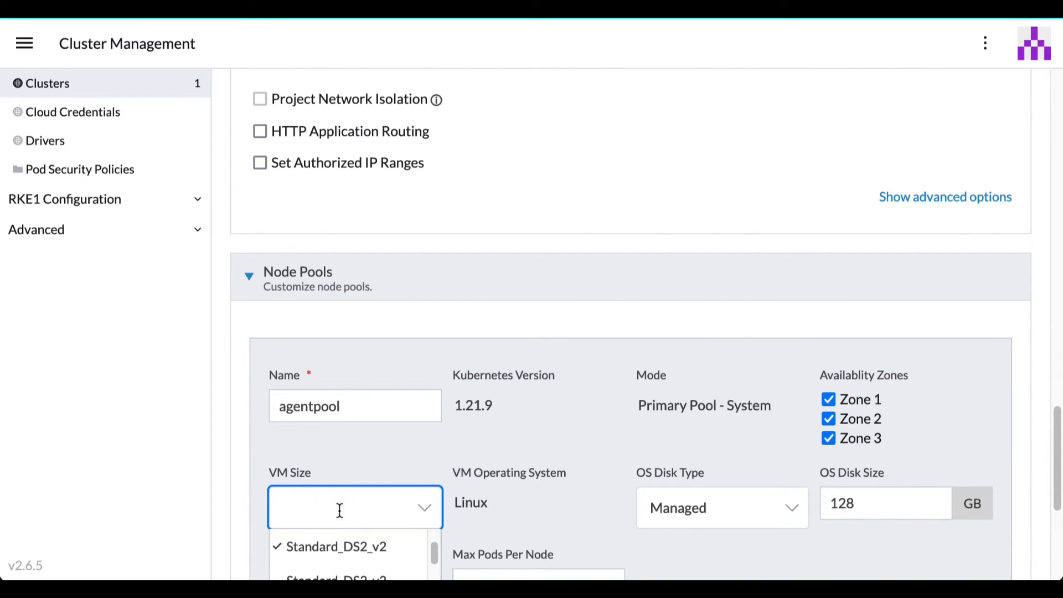
{"action": "type", "text": "d2ads"}
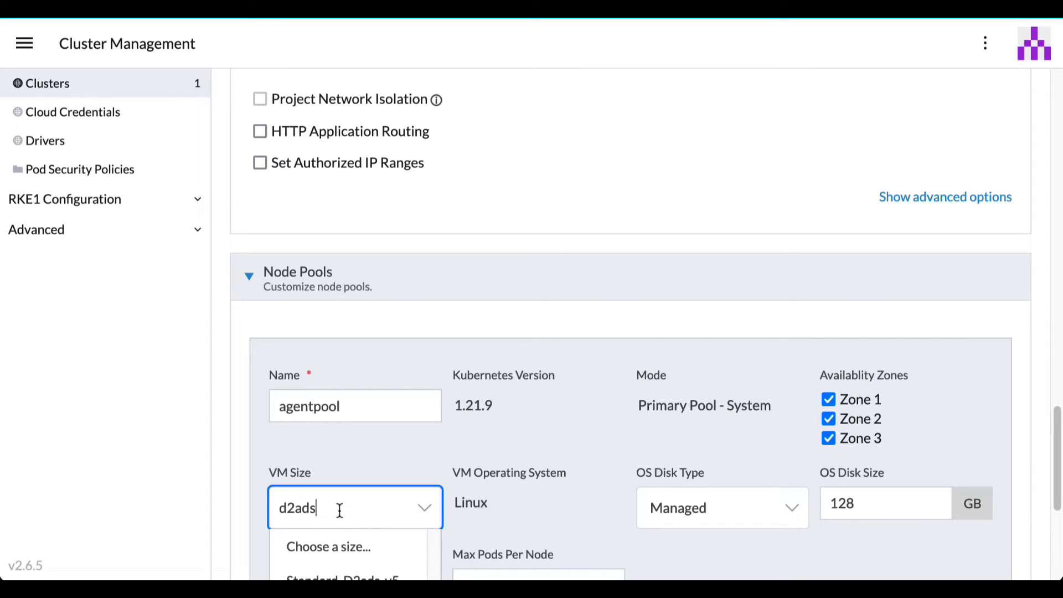
{"action": "type", "text": "_v5"}
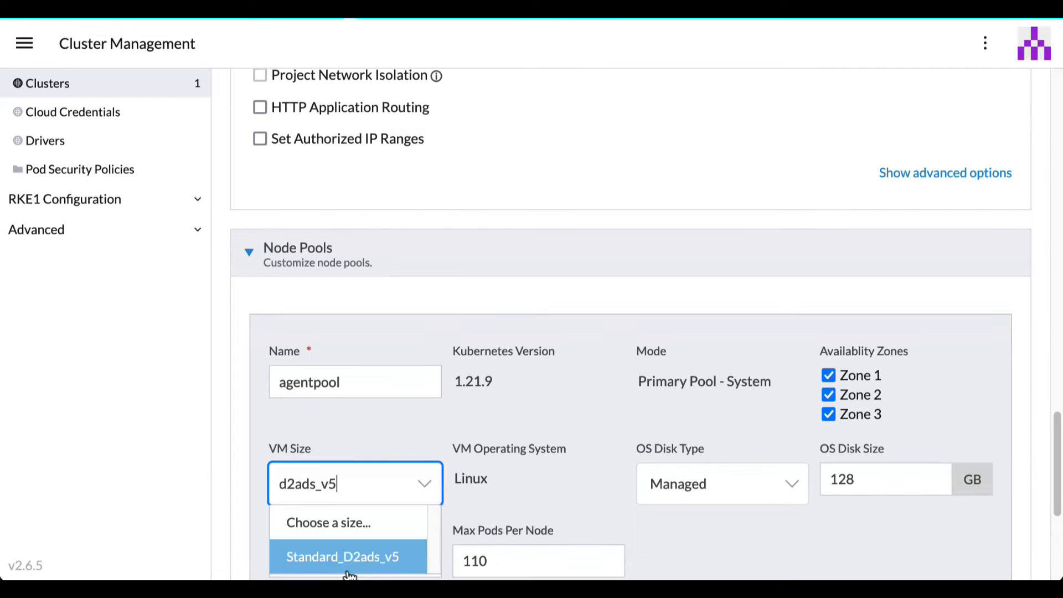
{"action": "left_click", "coordinate": [342, 557]}
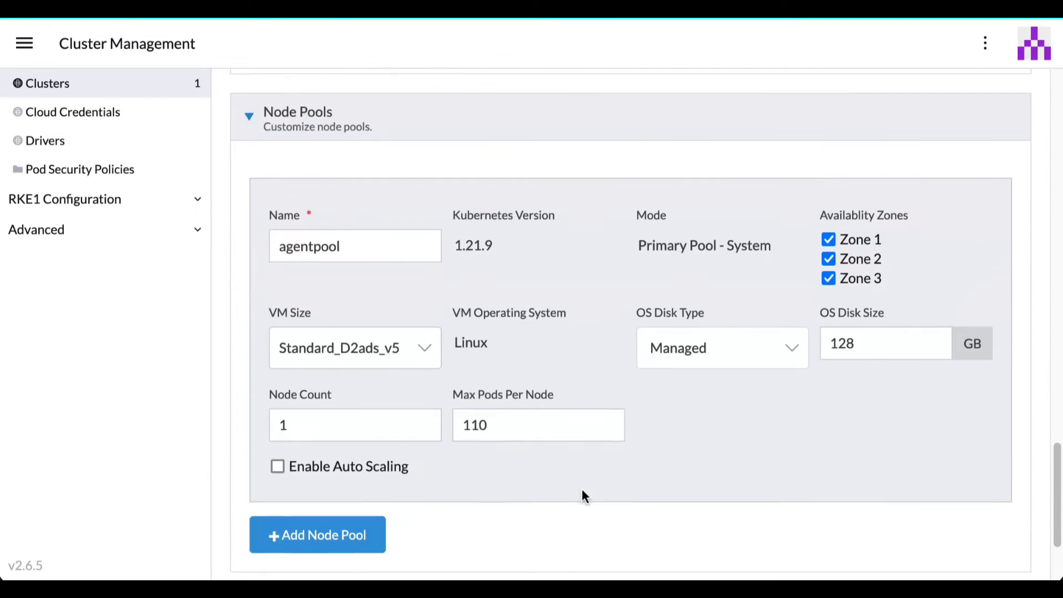
{"action": "left_click", "coordinate": [670, 479]}
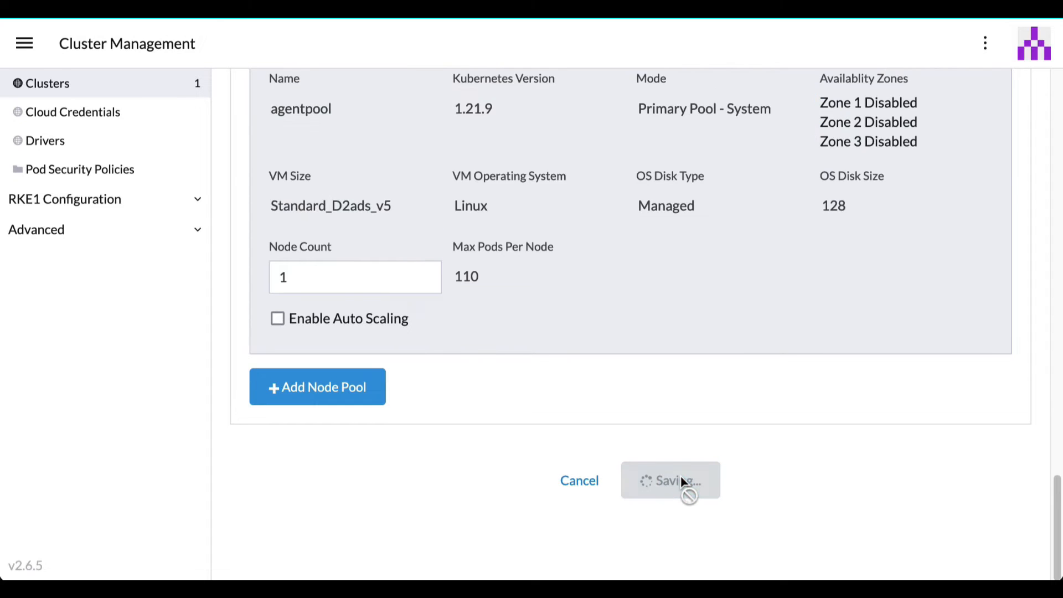
Step: Refresh the Azure overview until azure-integration-2 shows Succeeded, then locate it Active in Rancher's cluster list
{"action": "left_click", "coordinate": [670, 479]}
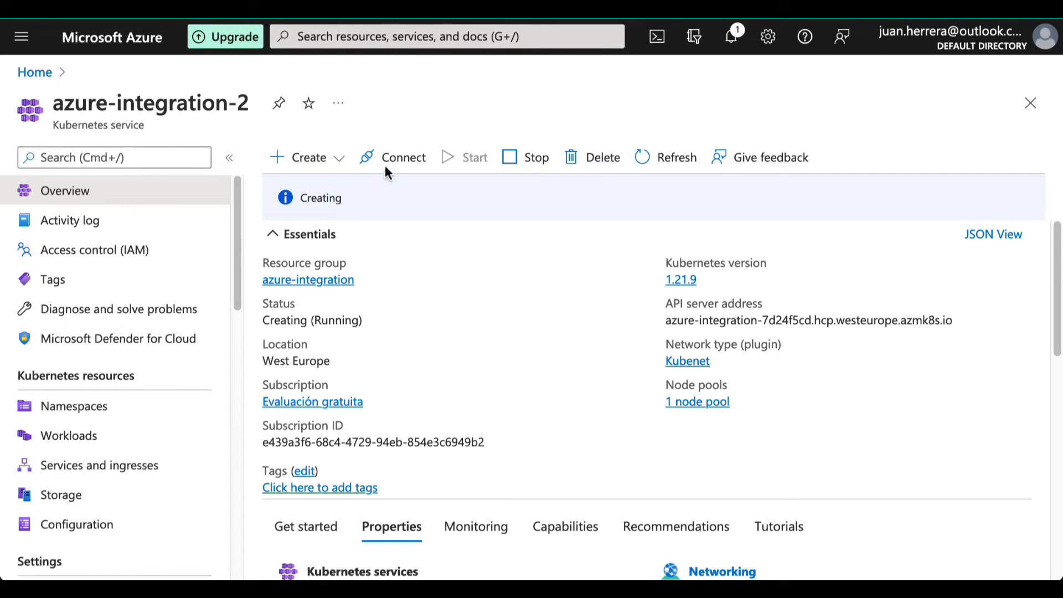
{"action": "left_click", "coordinate": [666, 156]}
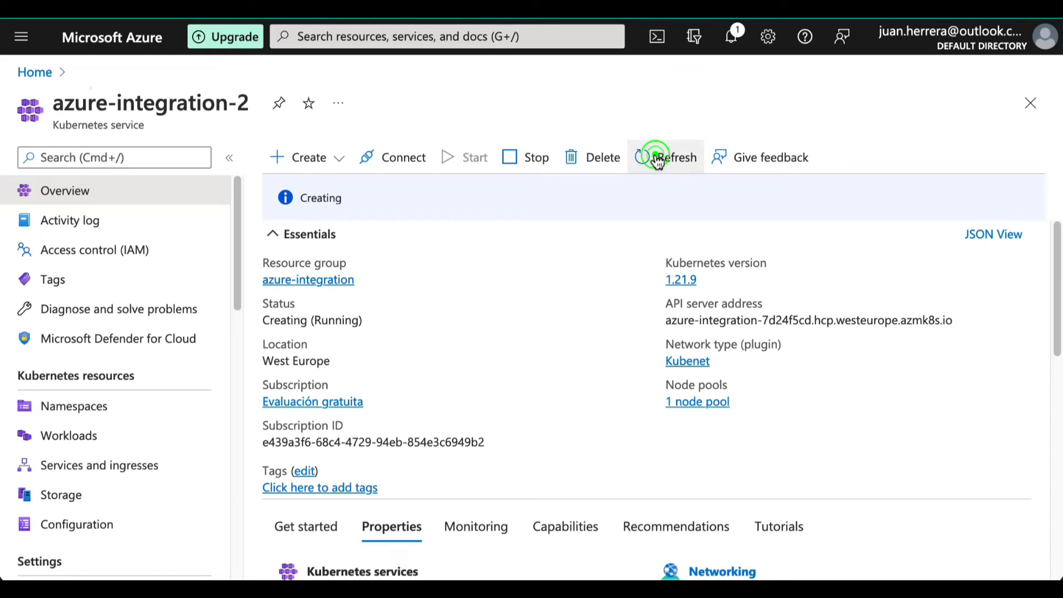
{"action": "left_click", "coordinate": [666, 157]}
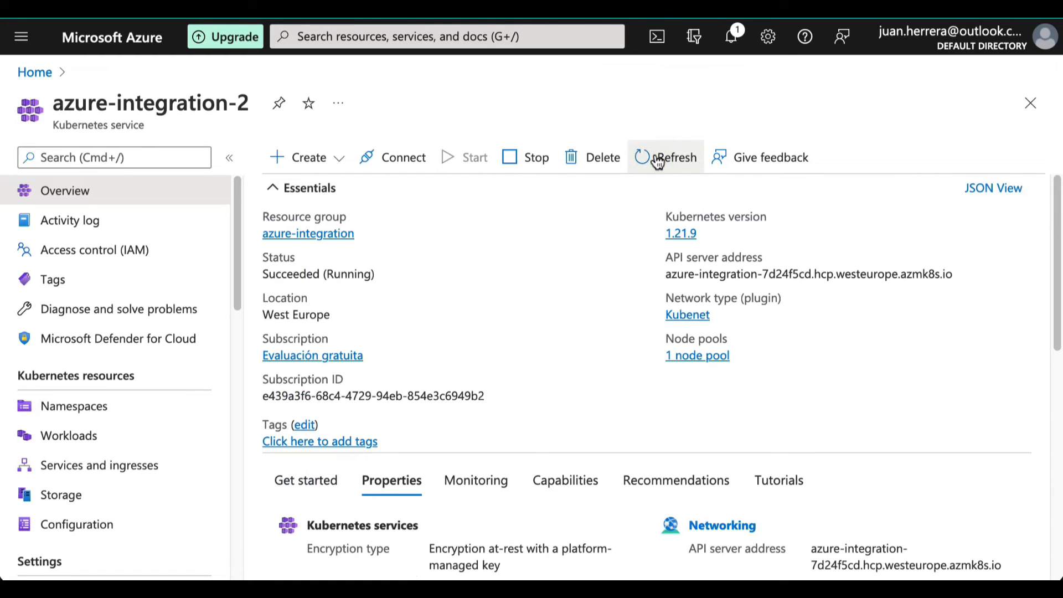
{"action": "double_click", "coordinate": [356, 273]}
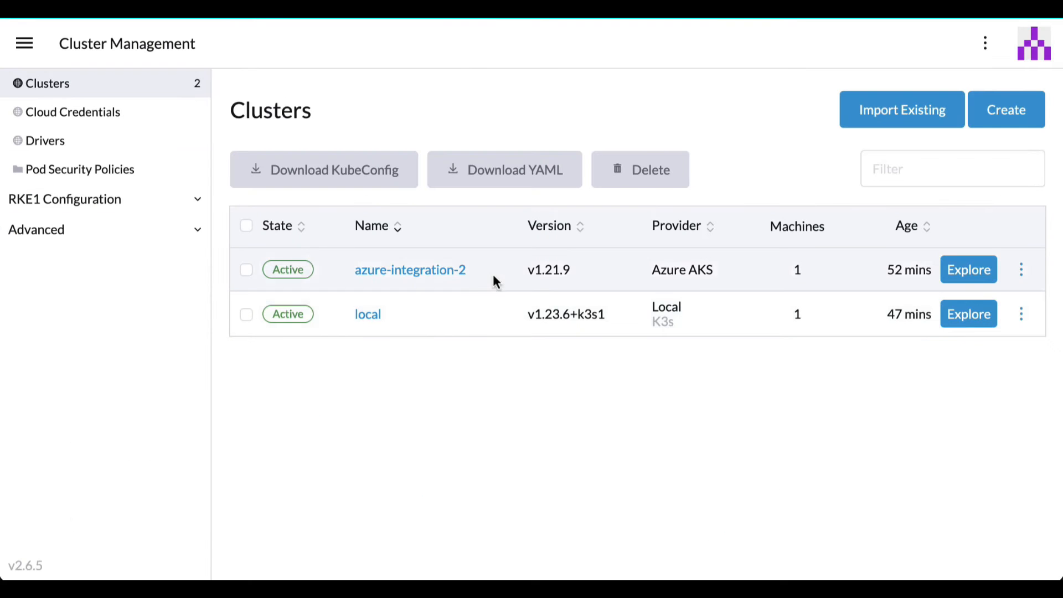
{"action": "double_click", "coordinate": [410, 269]}
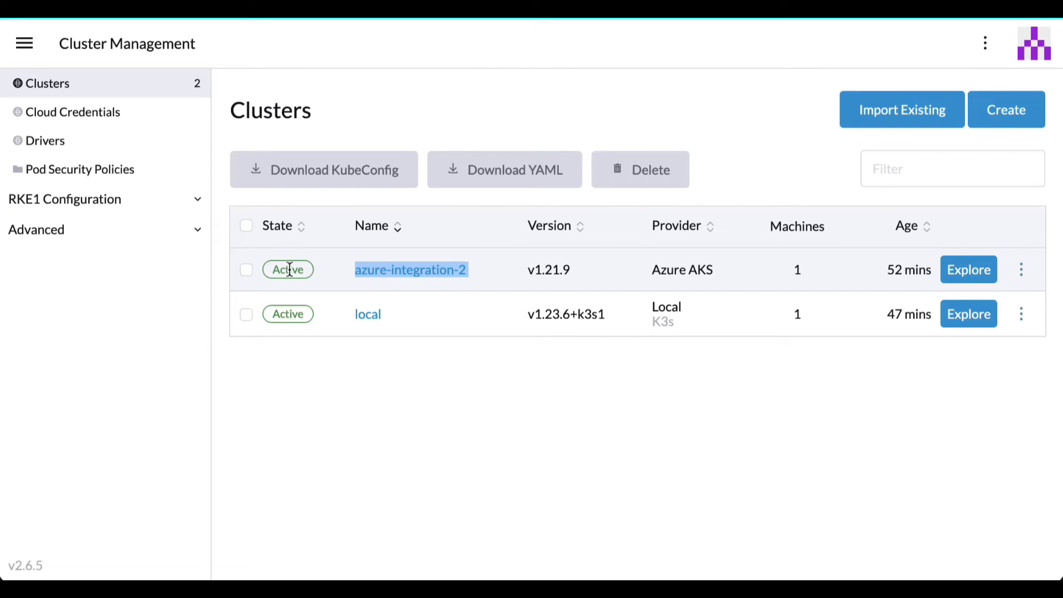